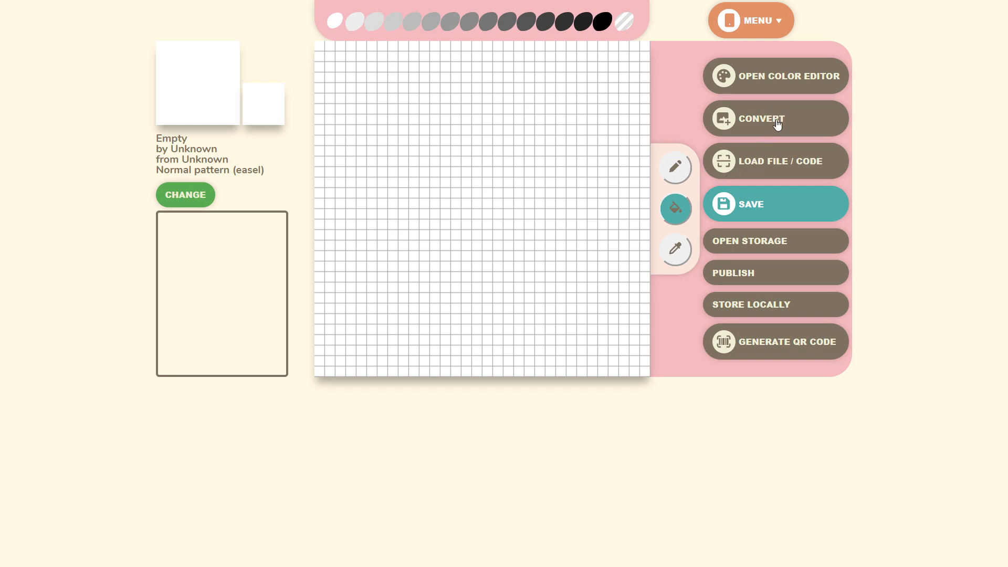
# - Load the floating-island photo for conversion and accept its crop
pyautogui.click(775, 118)
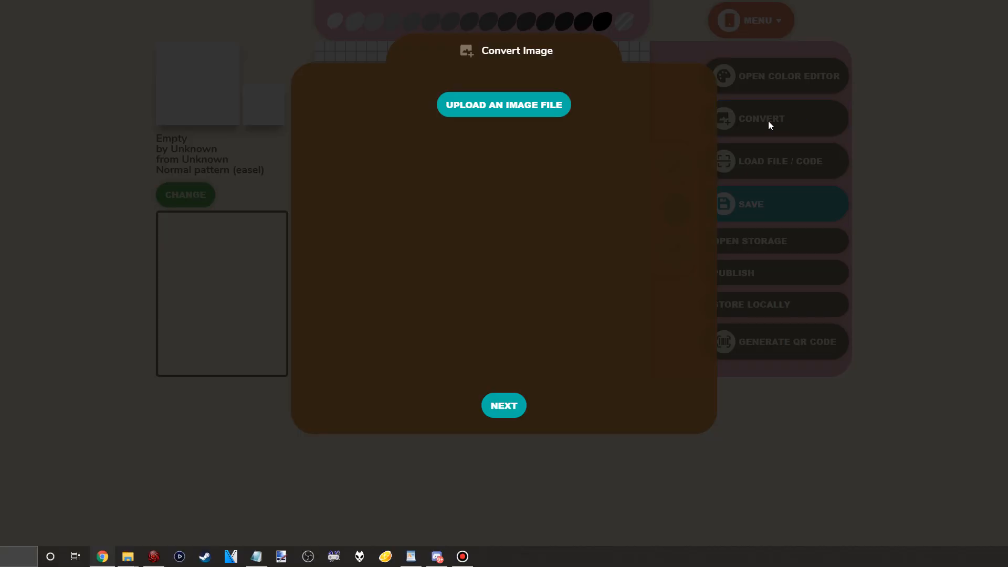
pyautogui.click(504, 104)
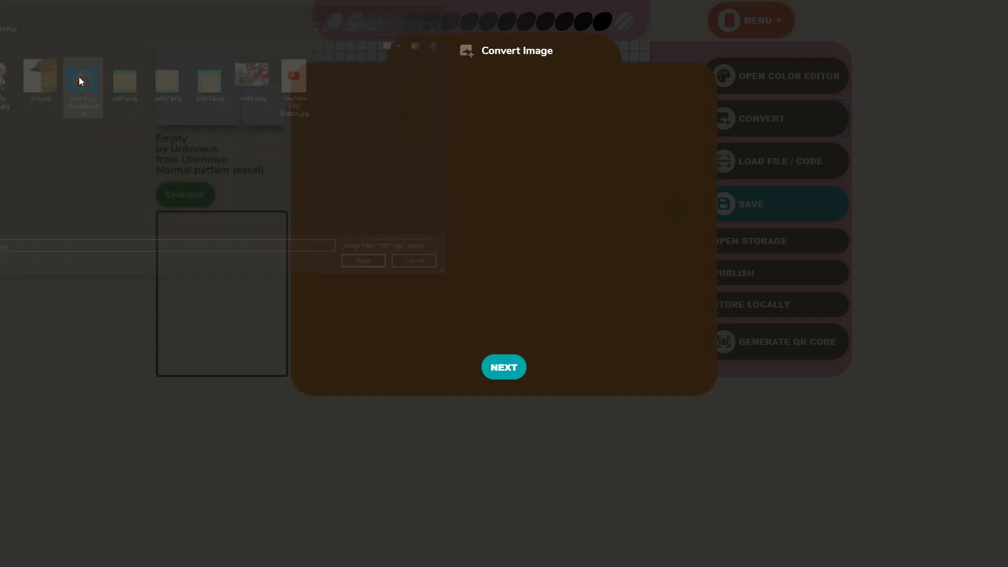
pyautogui.click(363, 260)
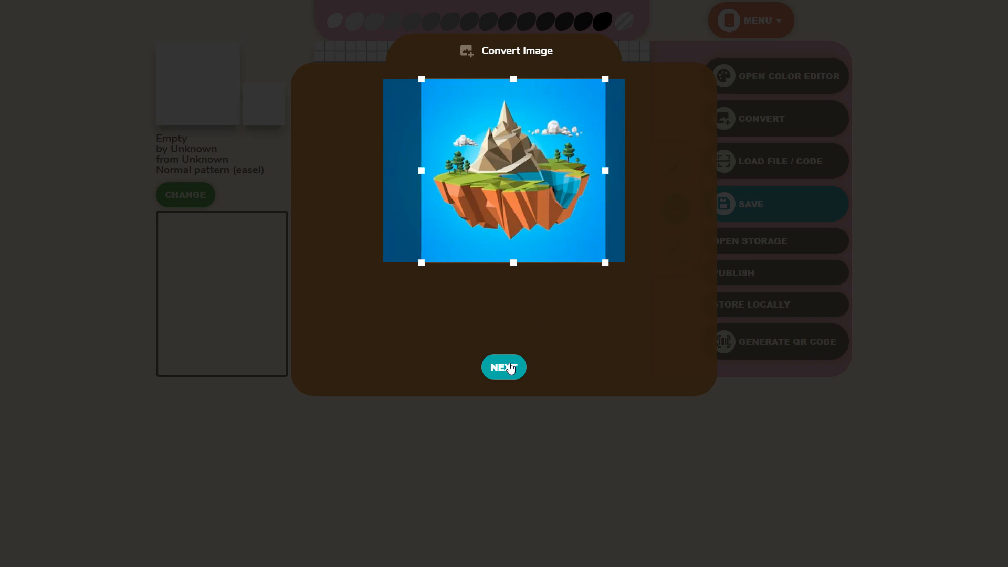
pyautogui.click(503, 366)
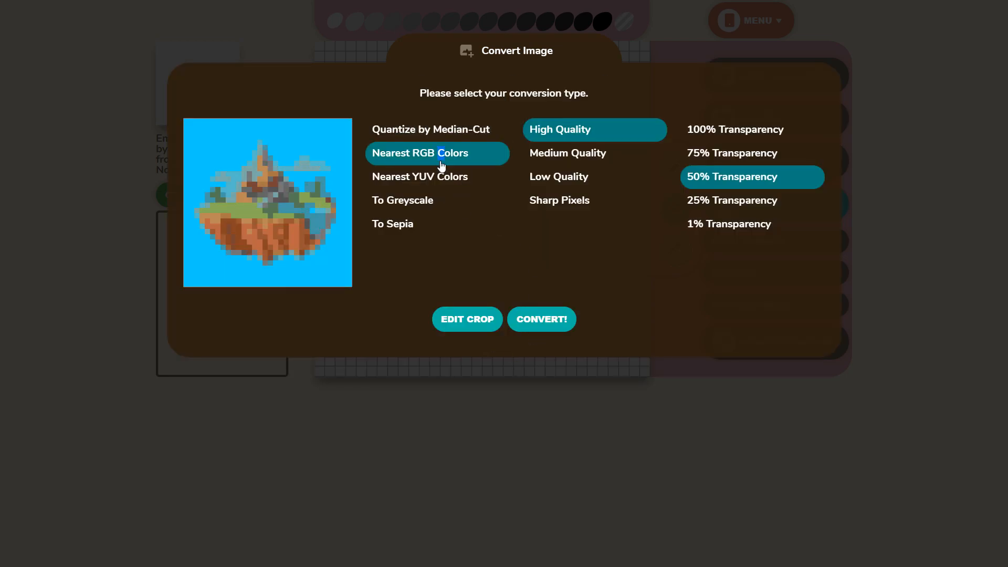
# - Convert with Median-Cut quantization, Low Quality and 50% transparency so the island fills the grid
pyautogui.click(392, 224)
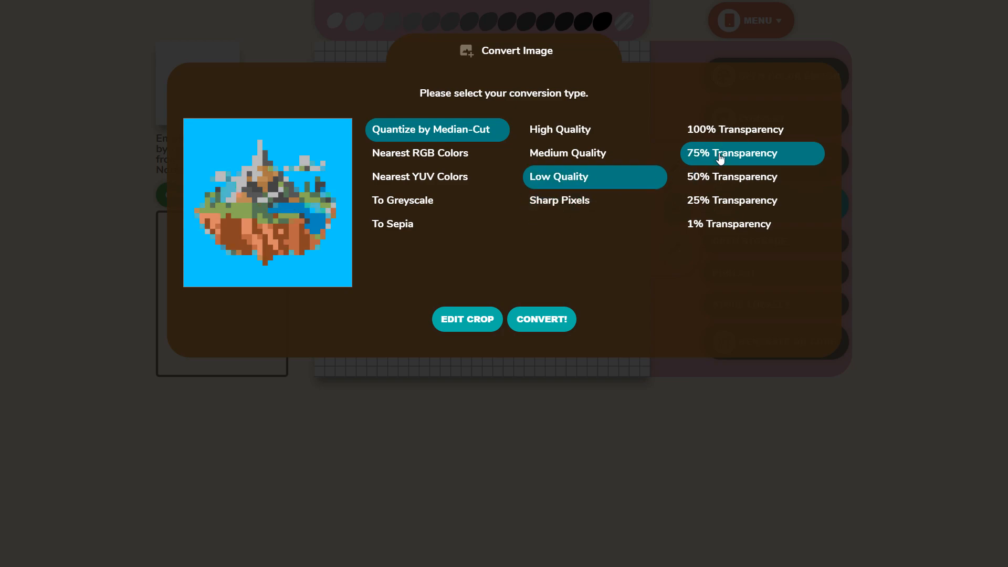
pyautogui.click(732, 176)
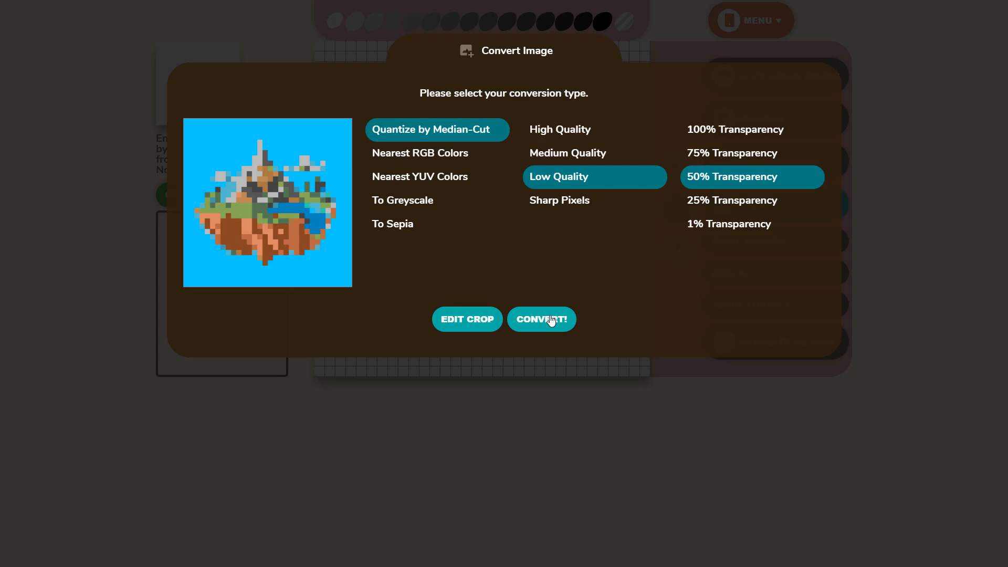
pyautogui.click(542, 319)
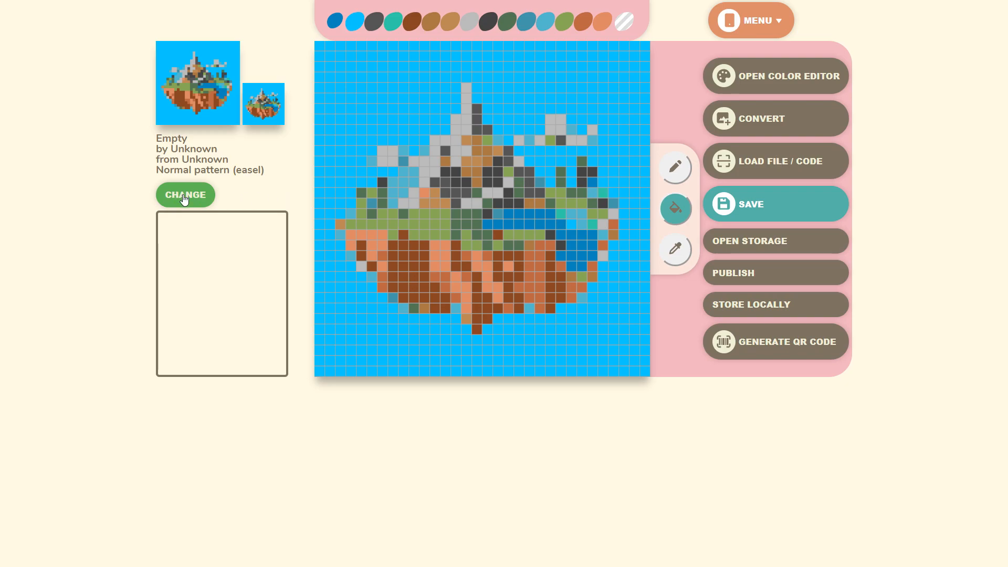
# - Set the pattern's title to 'pic' and save the details
pyautogui.click(185, 194)
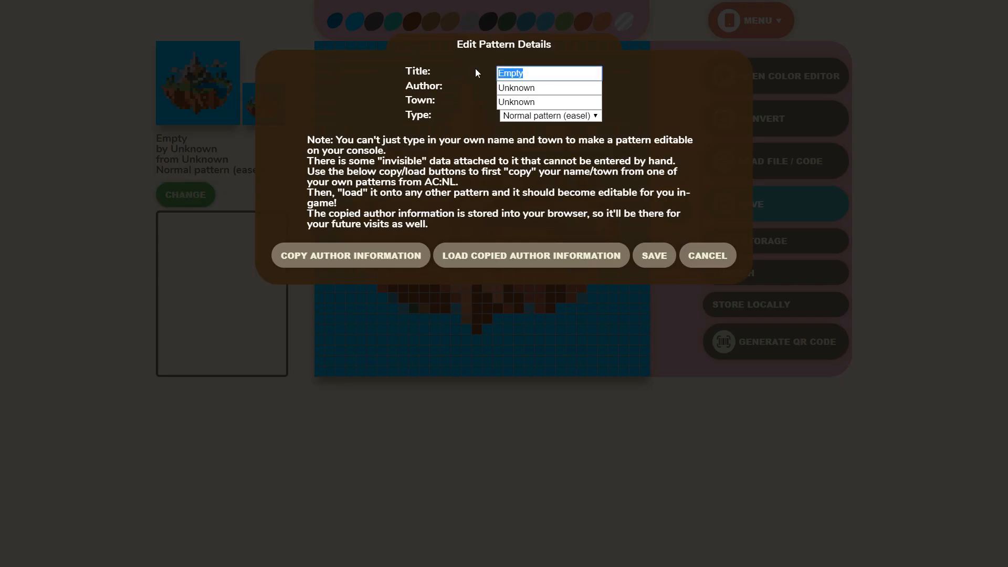
pyautogui.write('pic')
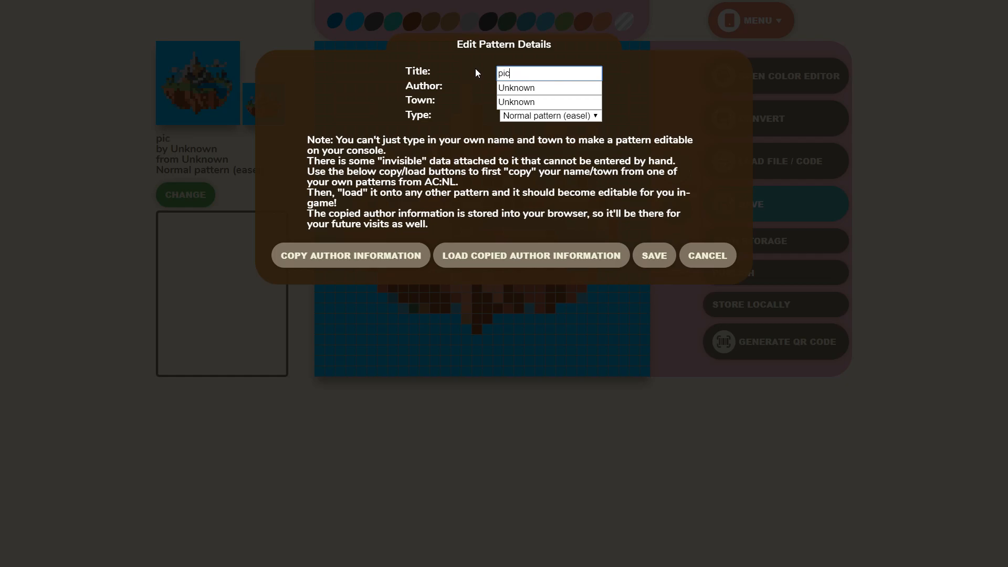
pyautogui.click(655, 255)
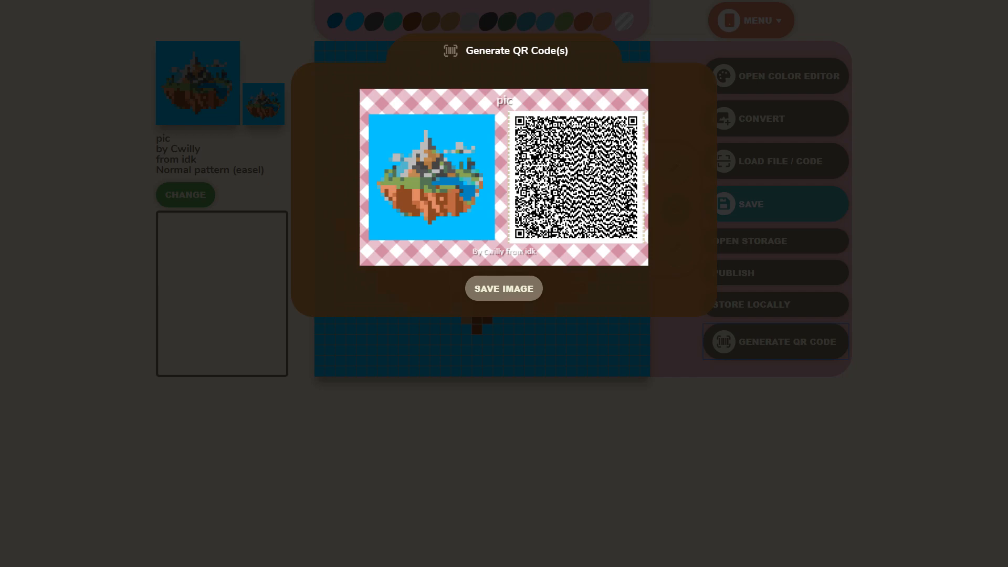
pyautogui.moveTo(904, 167)
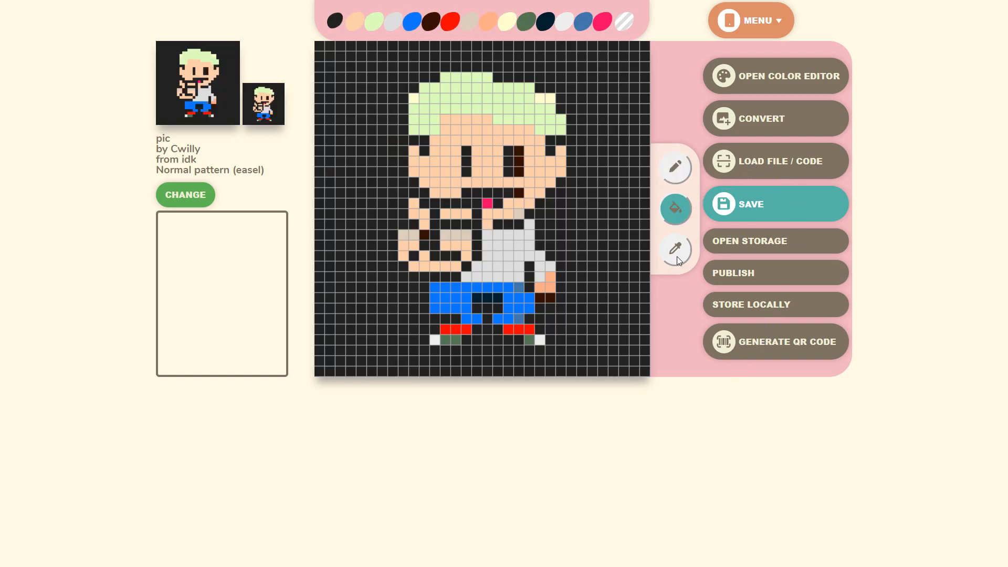
# - Leave the pattern editor and switch to the Nintendo Switch Online phone app
pyautogui.click(675, 250)
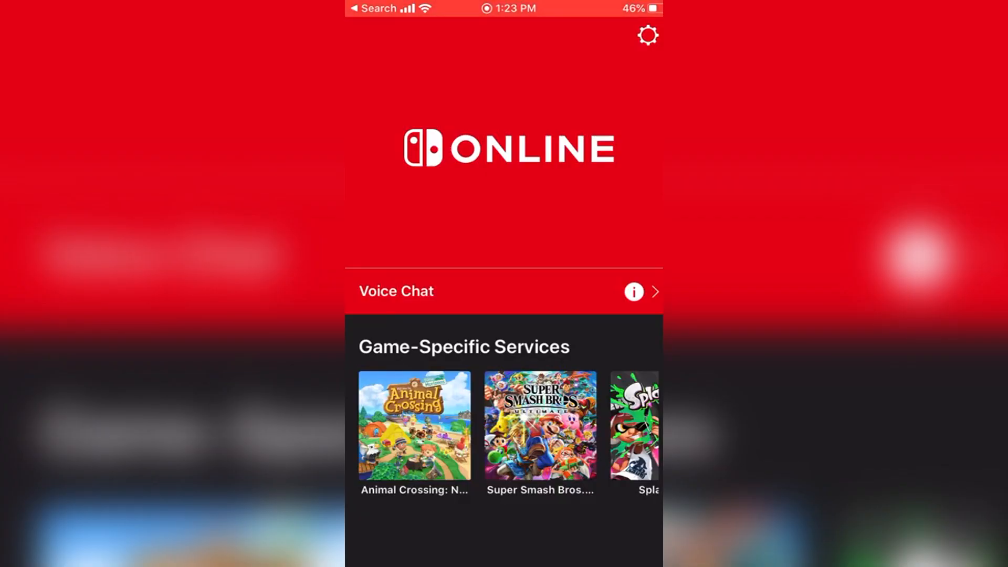
# - Scan the 'pic' island QR code through the New Horizons service and save it
pyautogui.click(414, 425)
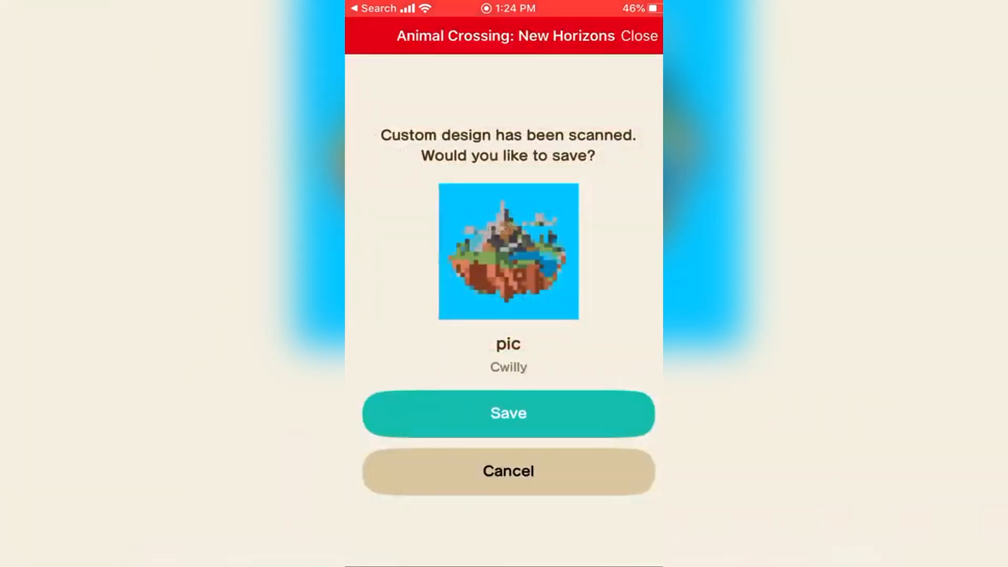
pyautogui.click(507, 412)
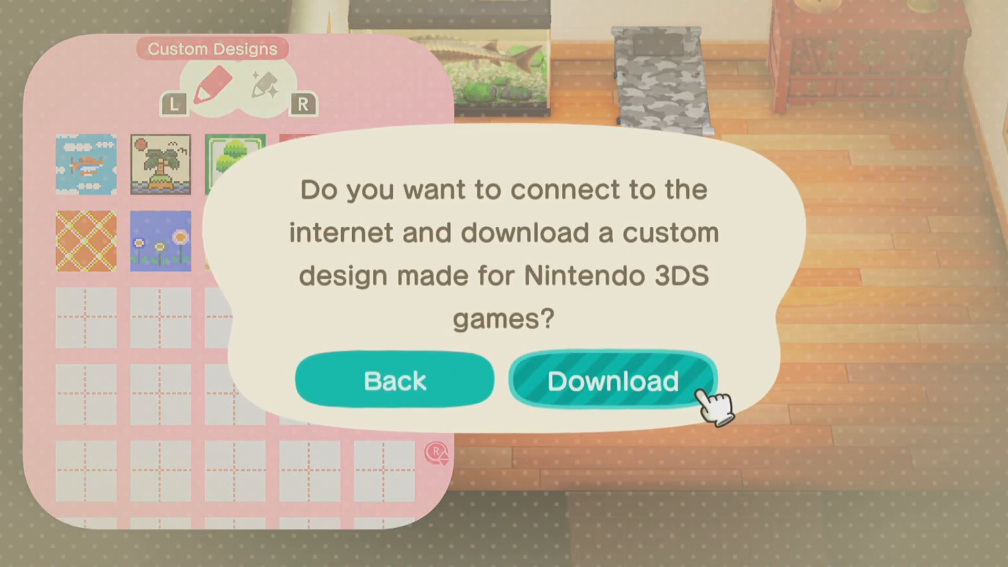
# - Download the scanned design, overwriting the empty Design Pattern slot
pyautogui.click(612, 379)
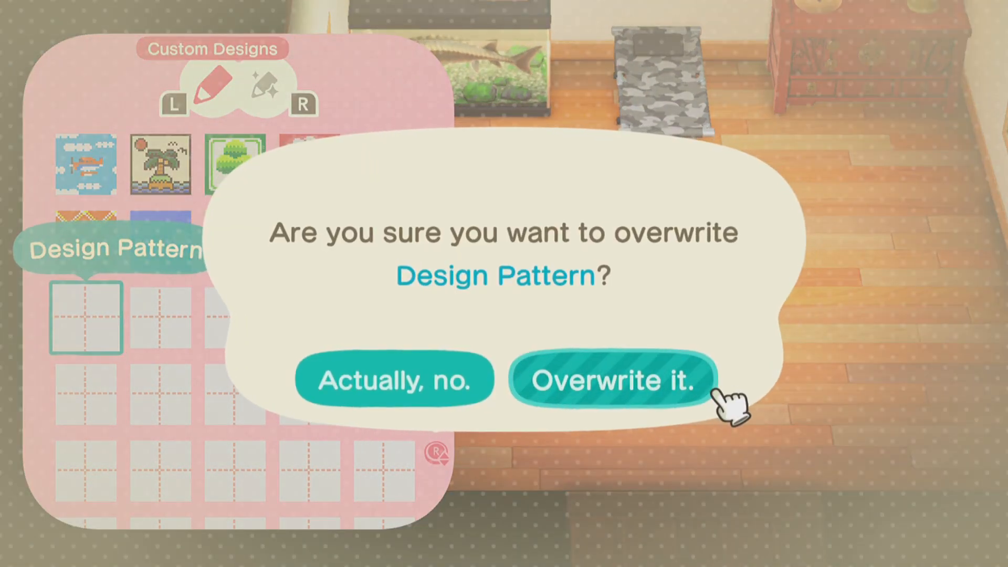
pyautogui.click(612, 379)
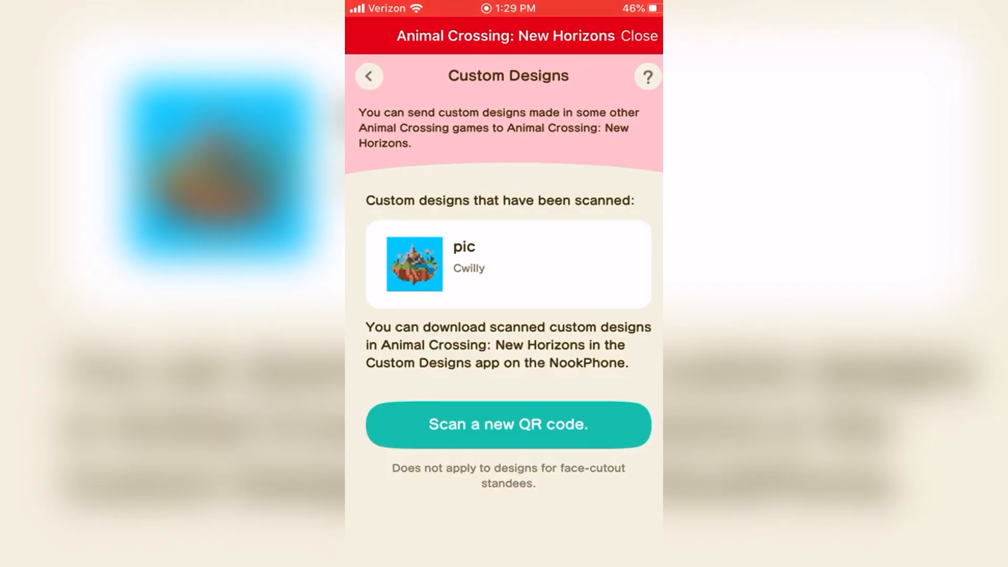
# - Scan a new QR code for the Mario pixel design, replacing the island, and save it
pyautogui.click(508, 424)
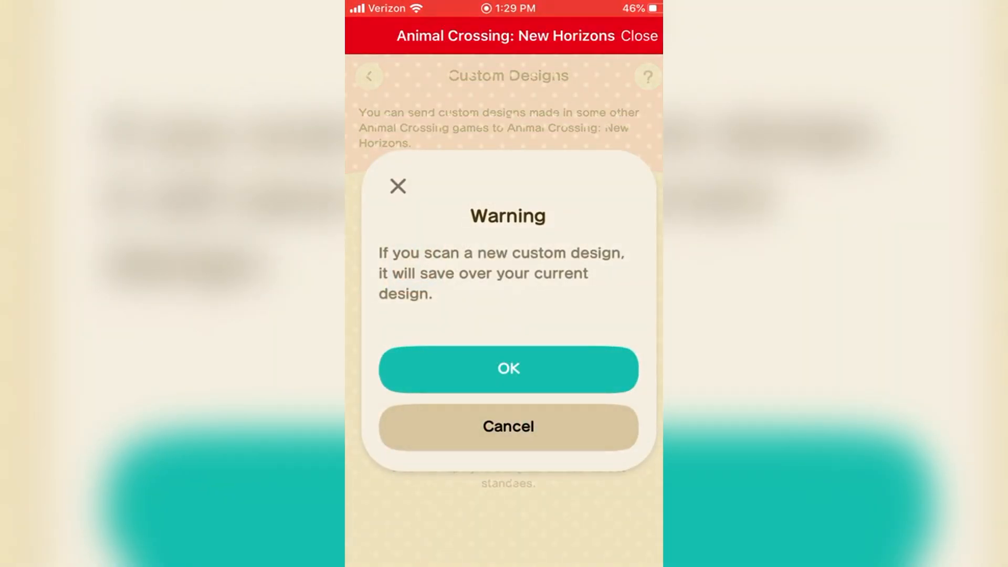
pyautogui.click(508, 368)
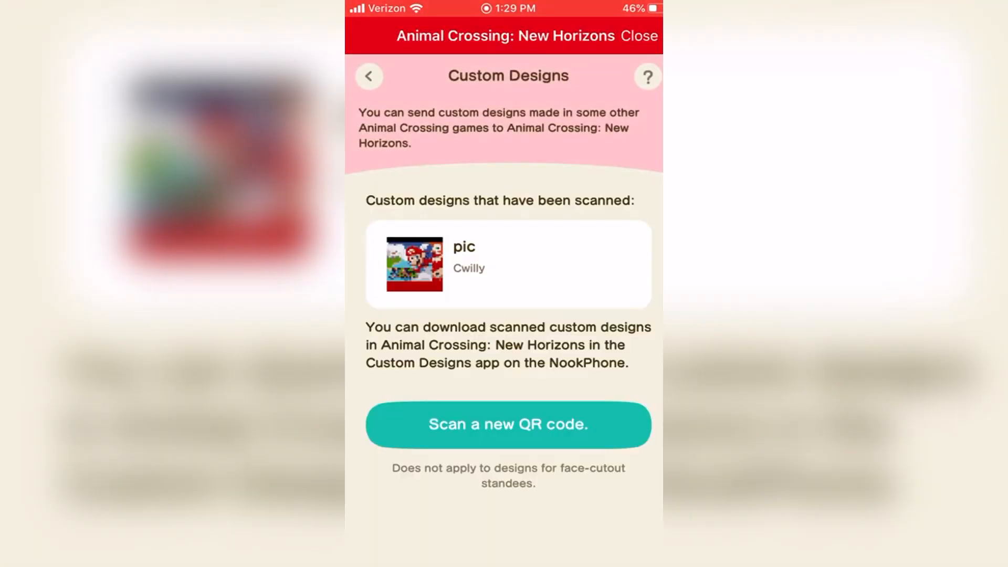
pyautogui.click(639, 35)
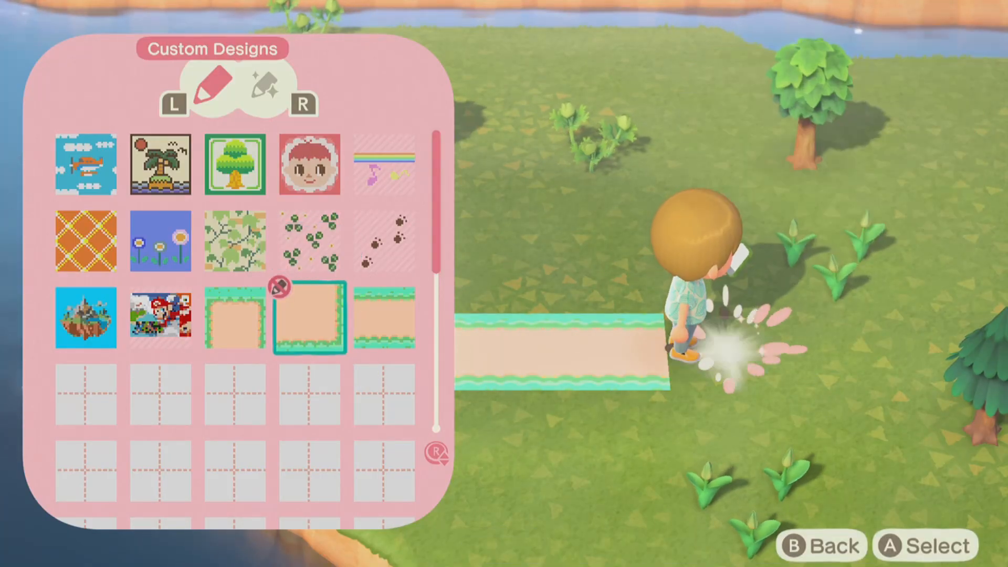
# - Lay a downloaded design on the ground from Custom Designs
pyautogui.press('b')
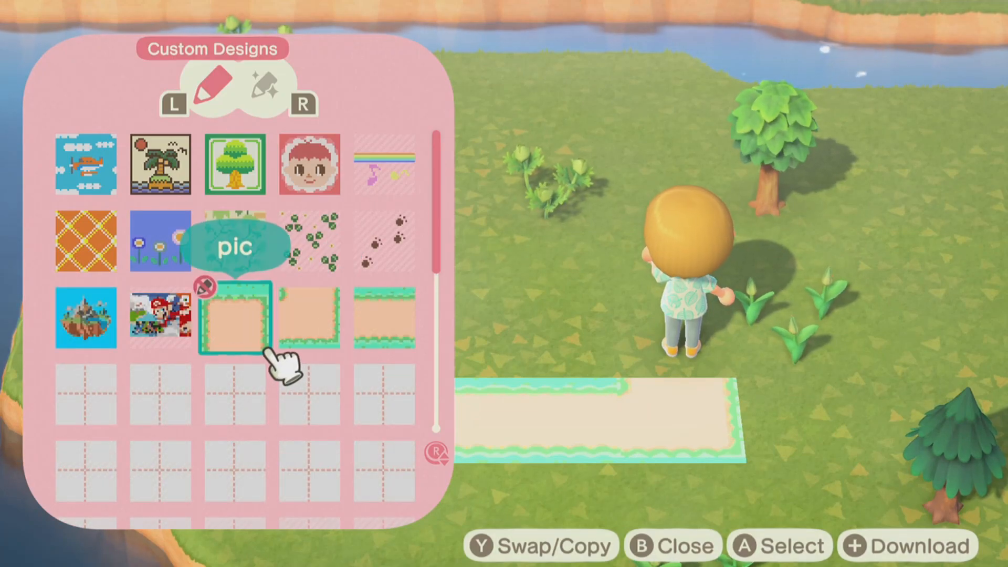
pyautogui.click(235, 319)
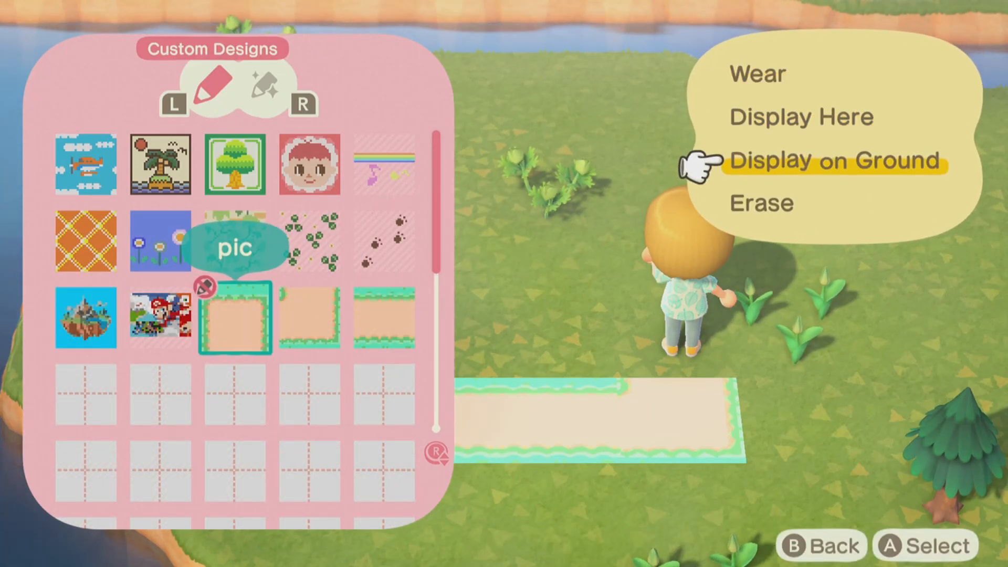
pyautogui.click(835, 159)
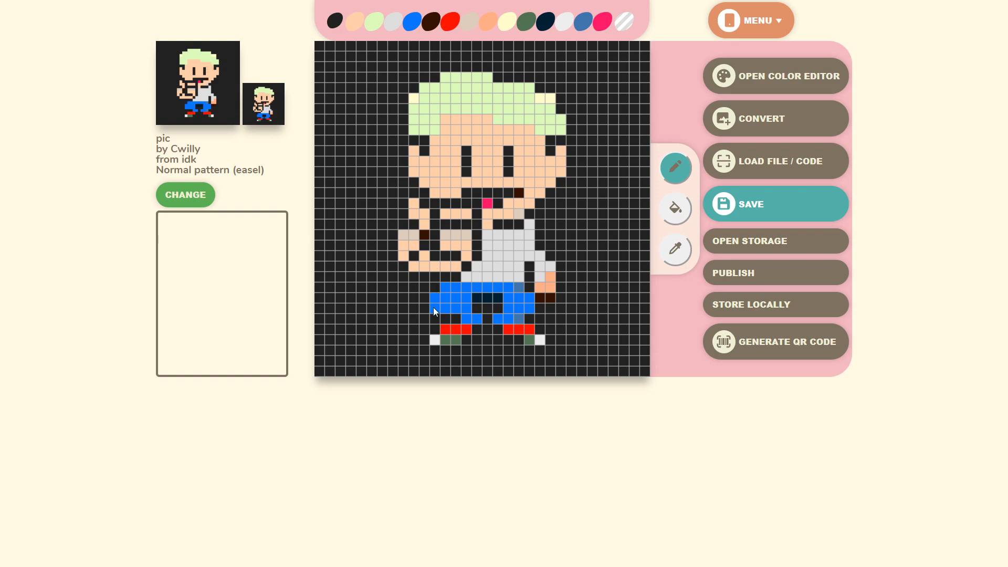
# - Select the pixel boy design and display it here on the island
pyautogui.click(434, 299)
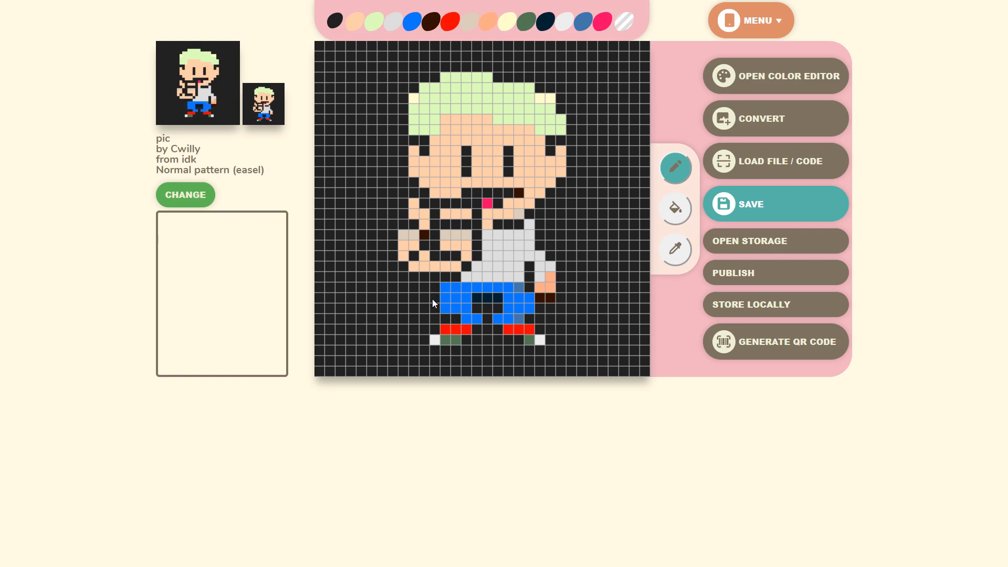
pyautogui.moveTo(517, 152)
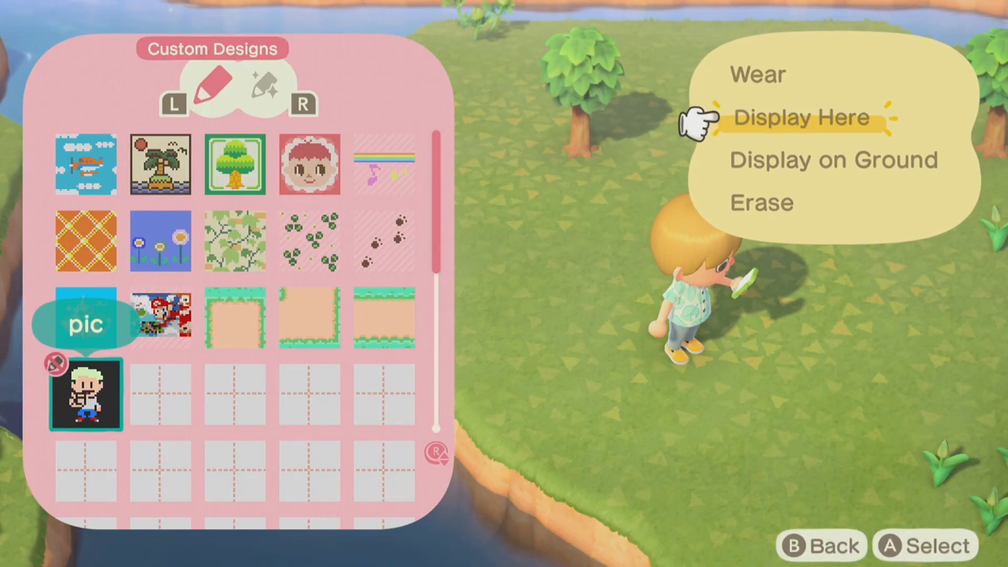
pyautogui.click(800, 117)
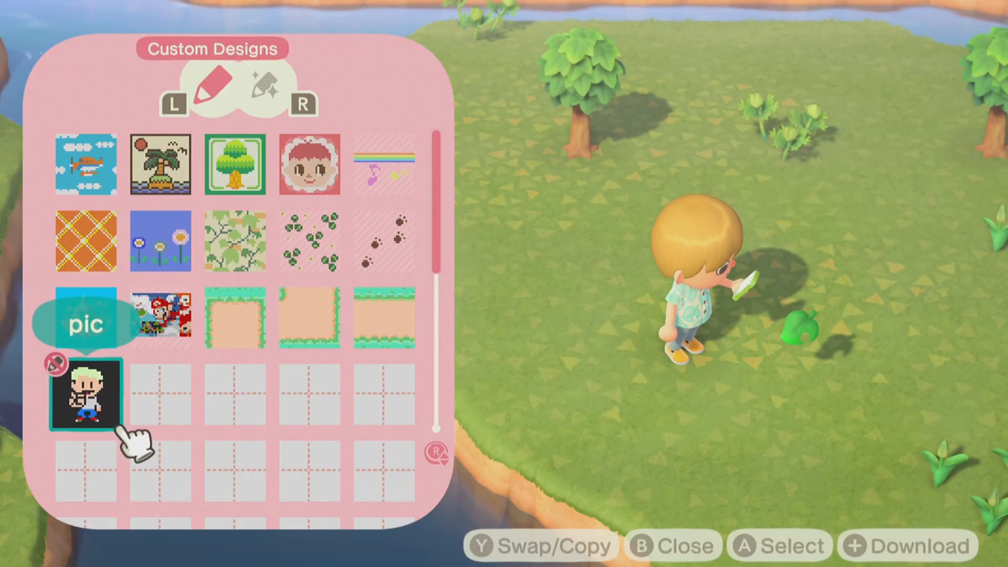